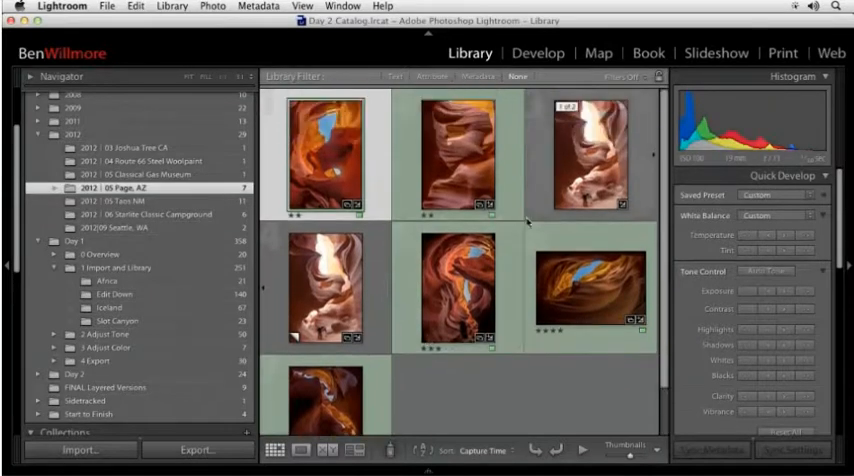
# - Create a virtual copy of the slot canyon photo from its context menu
pyautogui.click(460, 156)
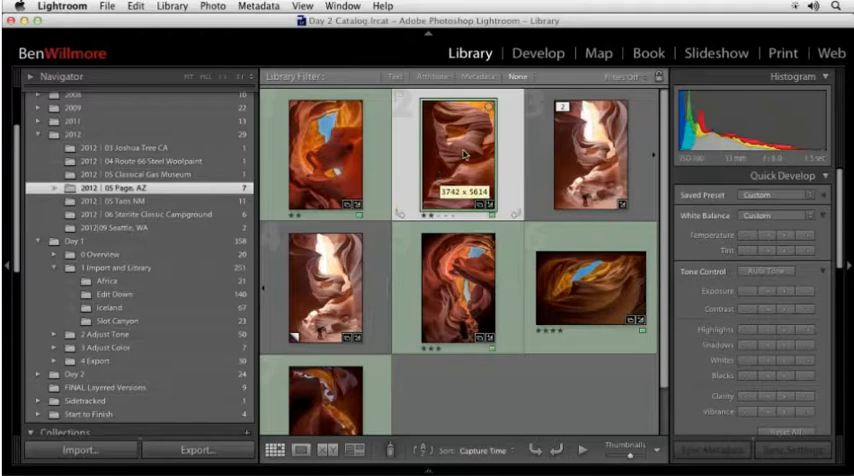
pyautogui.rightClick(460, 160)
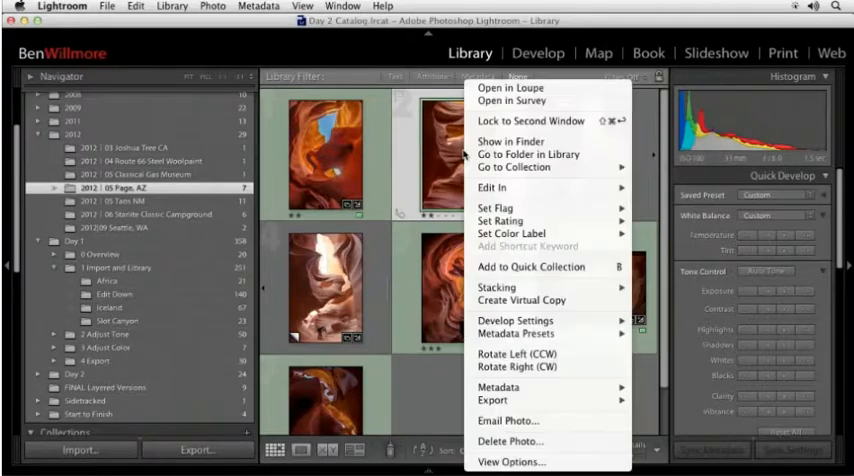
pyautogui.moveTo(496, 288)
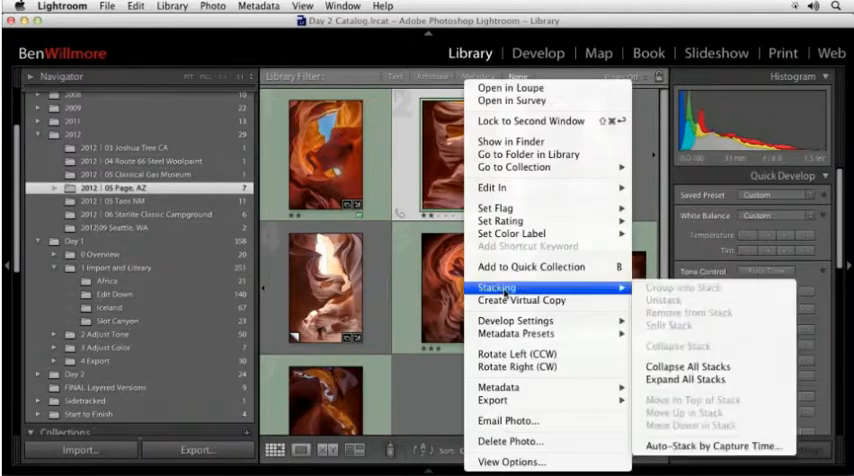
pyautogui.moveTo(510, 344)
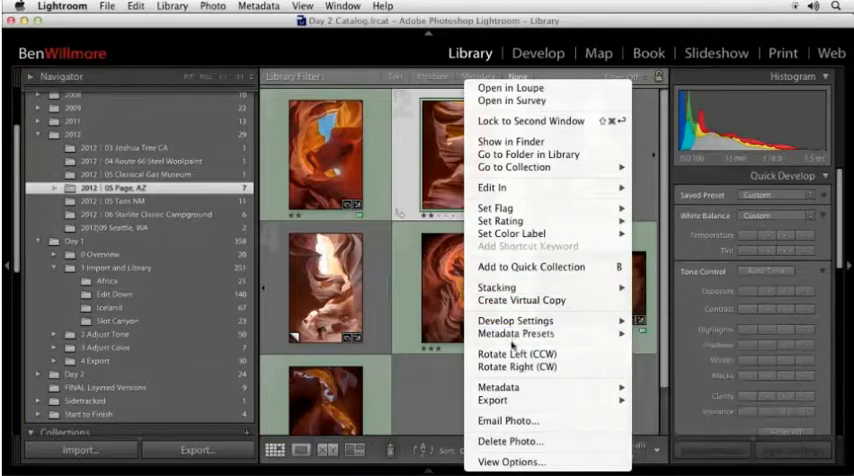
pyautogui.moveTo(522, 300)
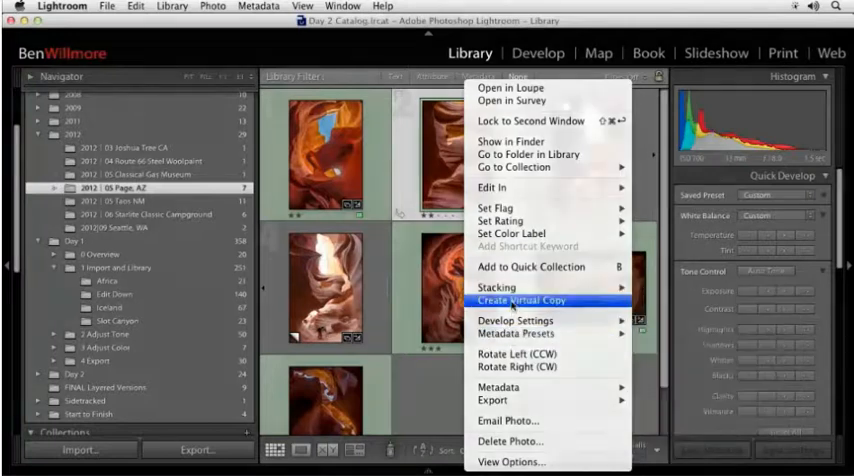
pyautogui.click(524, 300)
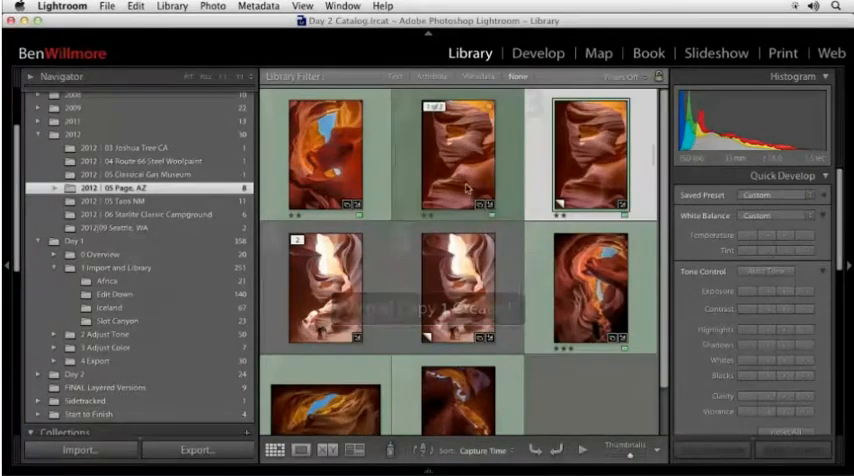
# - Remove the test virtual copy from the catalog via the delete prompt
pyautogui.click(458, 156)
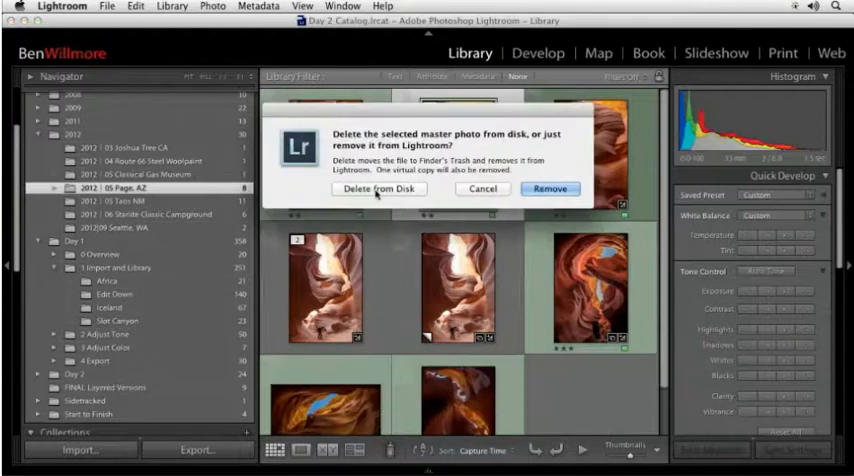
pyautogui.click(380, 188)
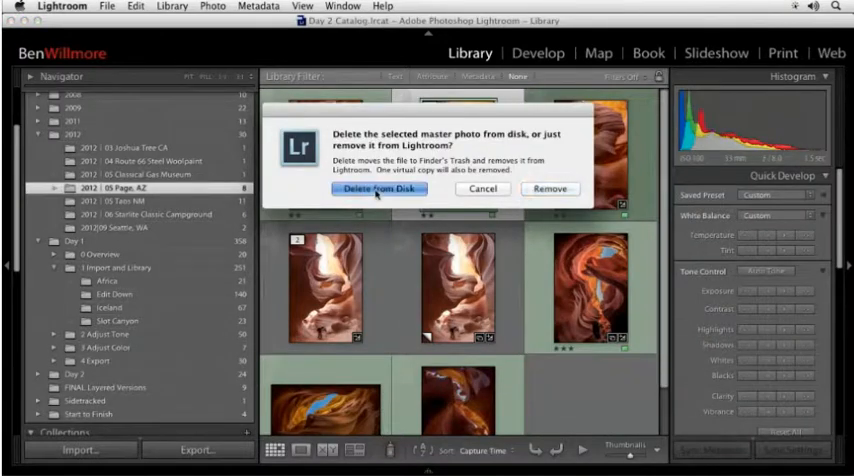
pyautogui.click(378, 188)
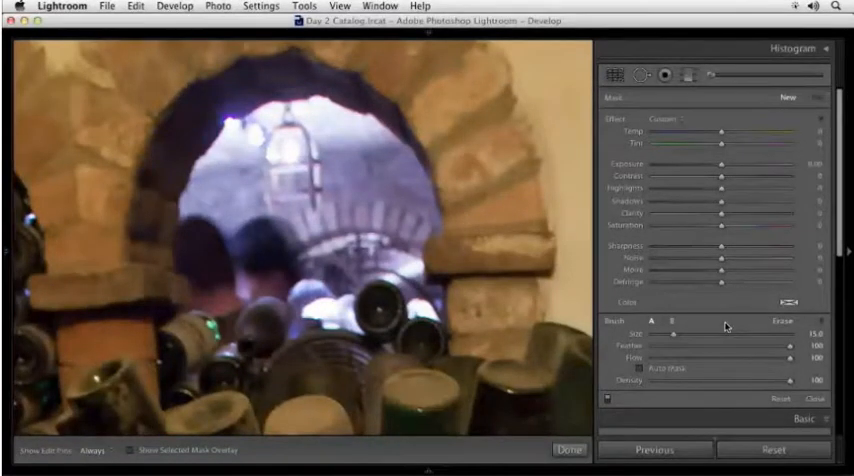
pyautogui.moveTo(722, 324)
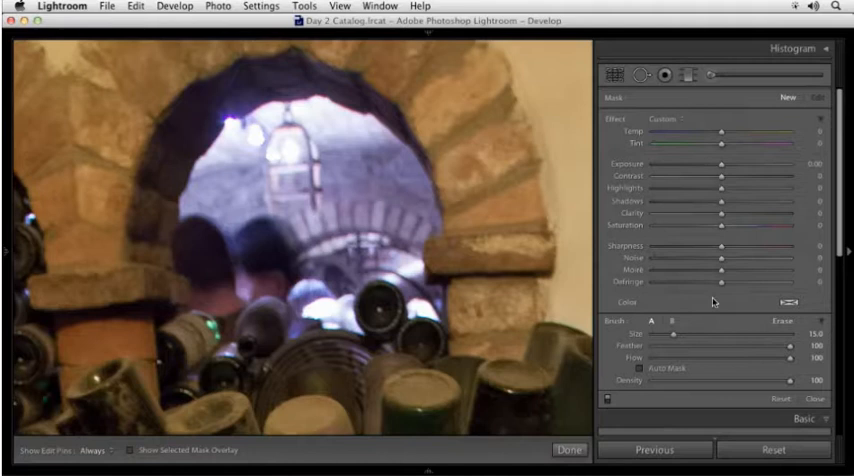
pyautogui.moveTo(710, 180)
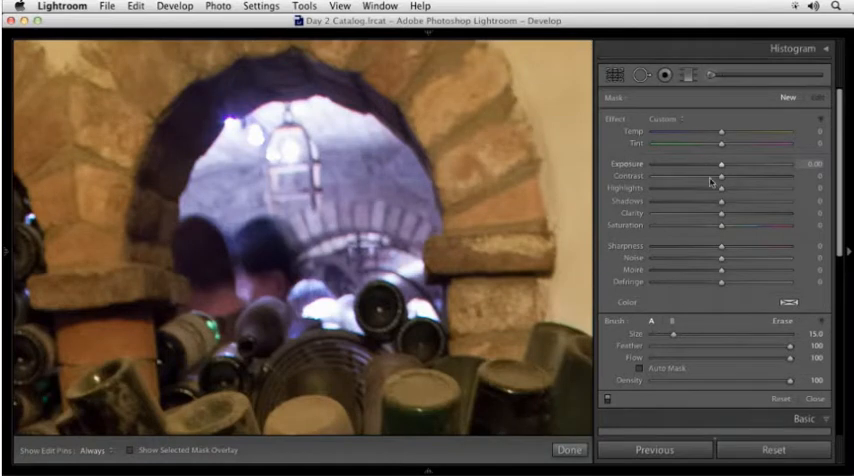
pyautogui.moveTo(710, 300)
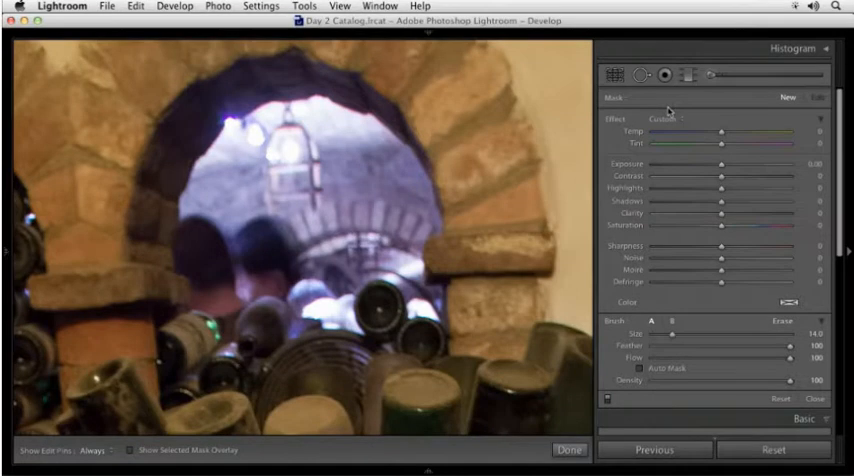
pyautogui.moveTo(718, 120)
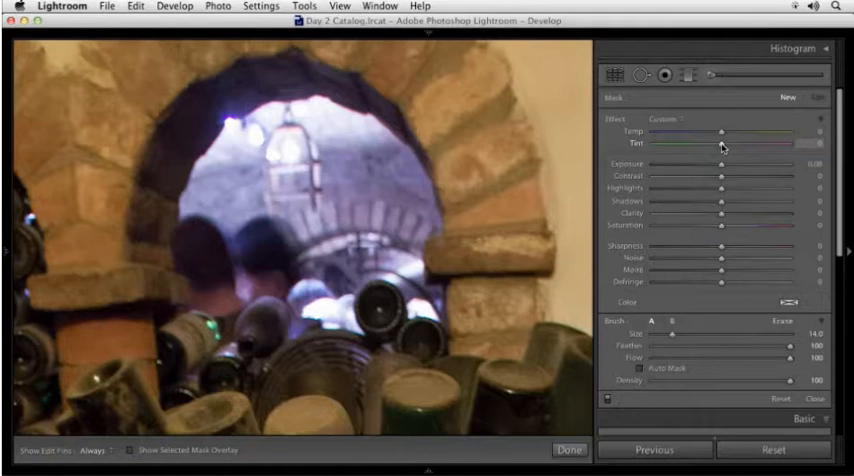
# - Shift the Adjustment Brush Tint to about 20 to counter the purple cast
pyautogui.moveTo(718, 144); pyautogui.dragTo(710, 144)
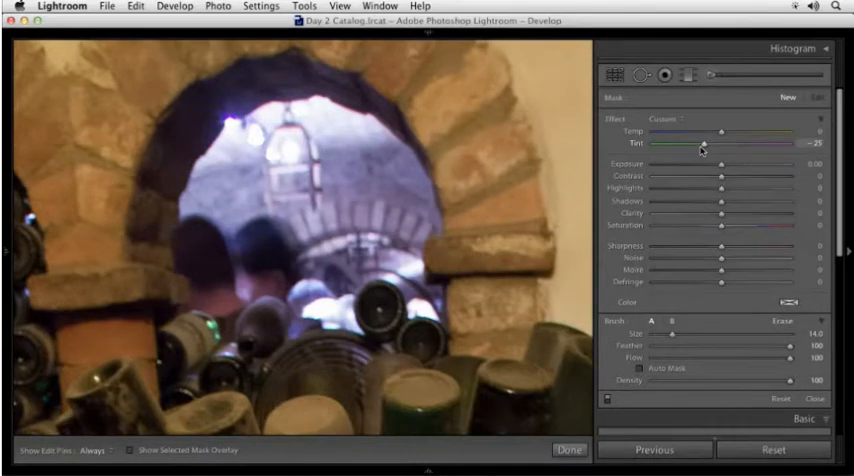
pyautogui.moveTo(690, 152)
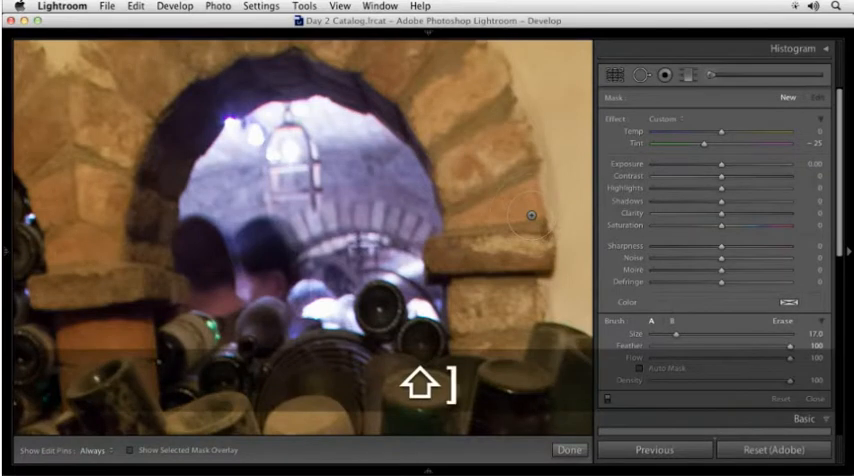
# - Increase the brush Feather for a softer painting edge
pyautogui.moveTo(800, 342); pyautogui.dragTo(756, 342)
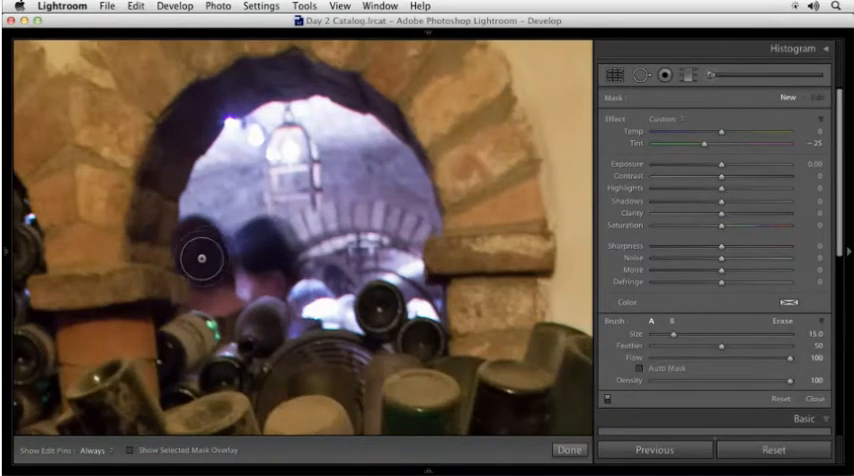
# - Paint the tint adjustment inside the arched window to neutralize the purple
pyautogui.click(92, 450)
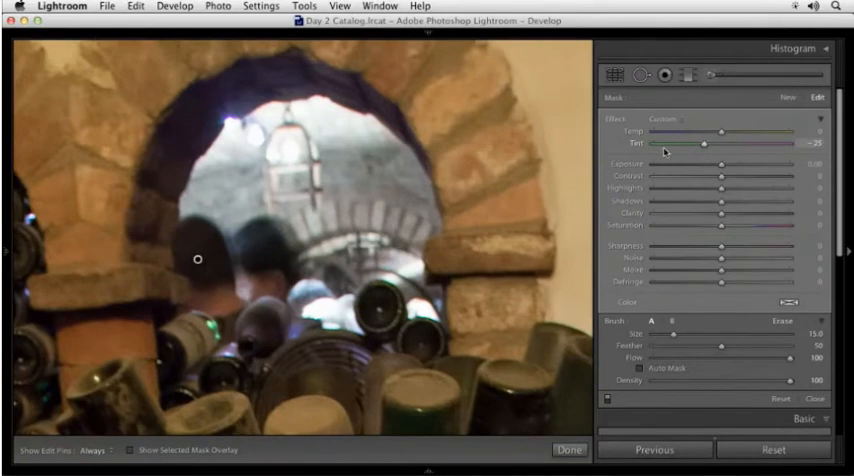
pyautogui.moveTo(748, 152)
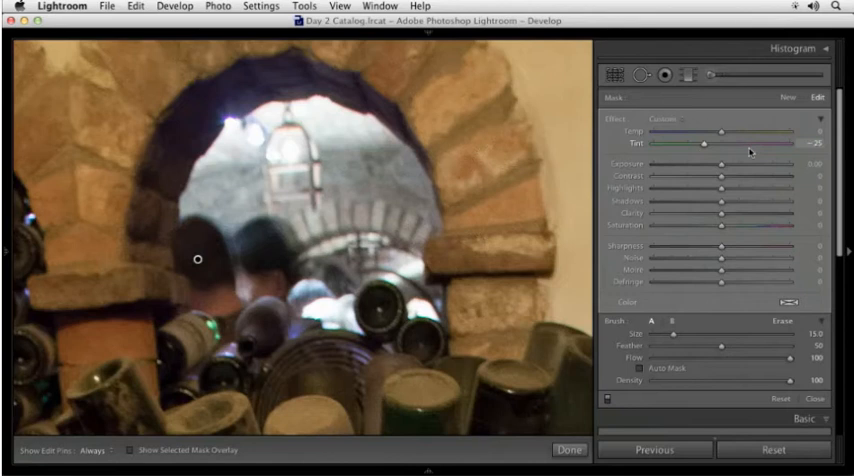